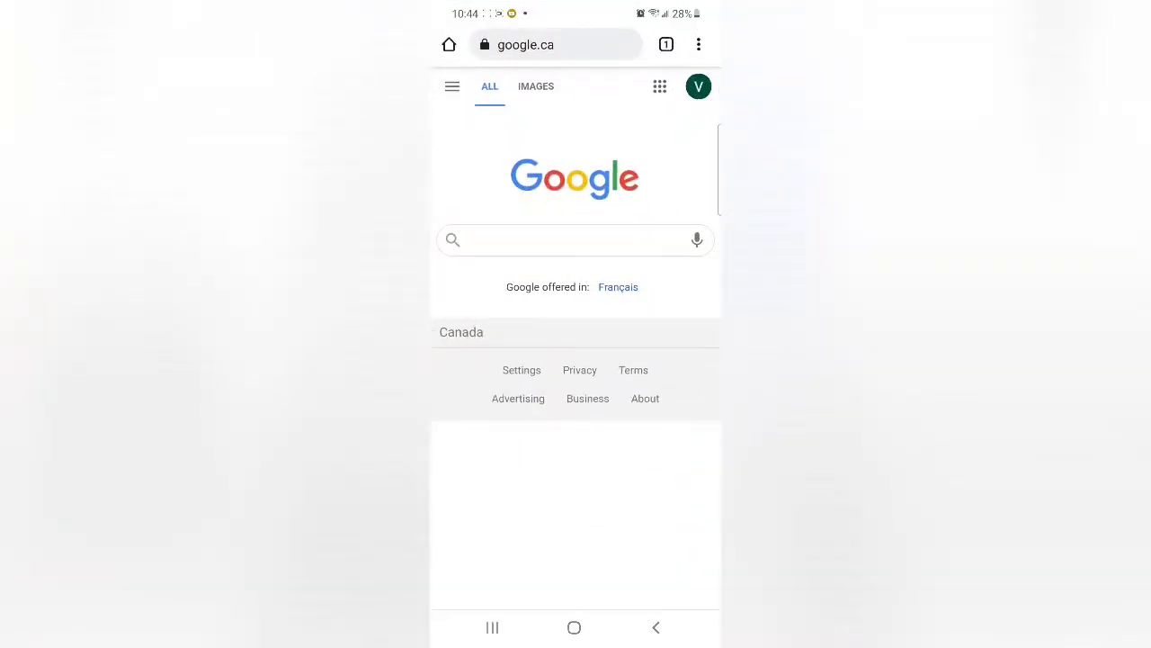
Step: Search Google for a YouTube video downloader and open the Snappea download guide
{"action": "type", "text": "vid"}
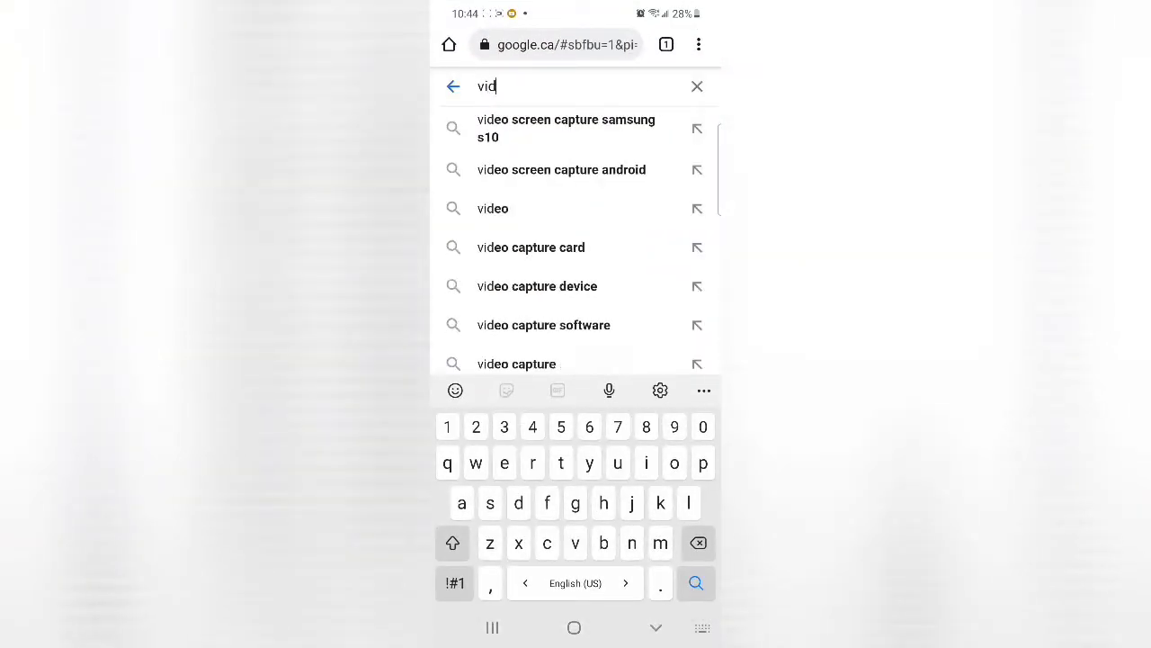
{"action": "type", "text": "youtube"}
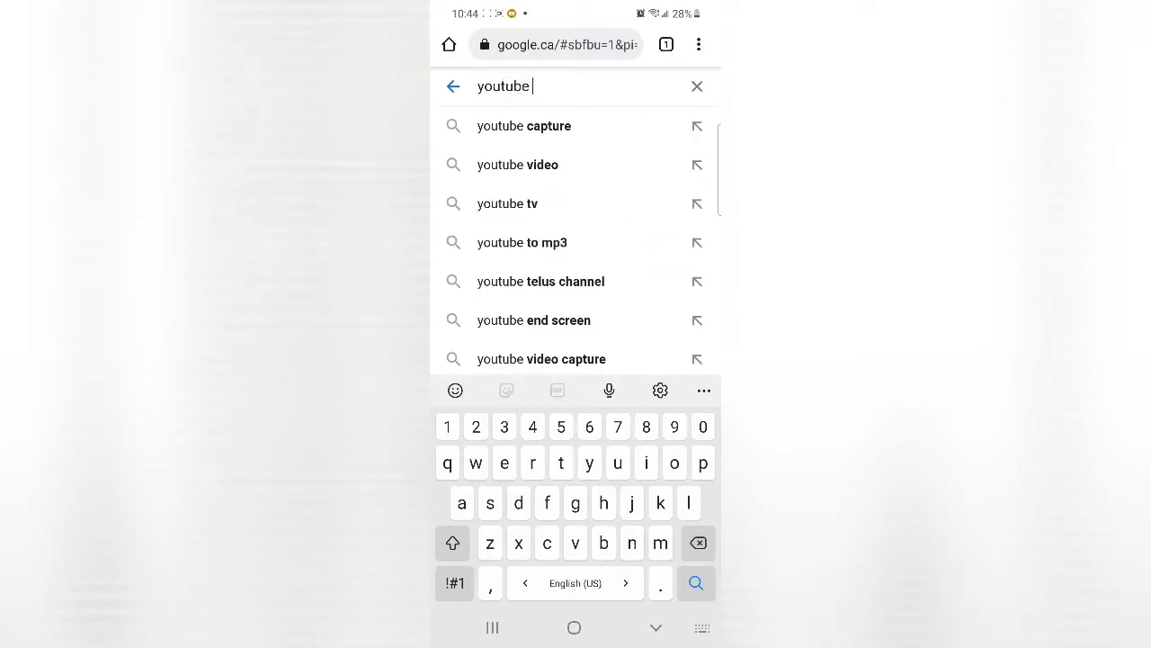
{"action": "type", "text": "dow"}
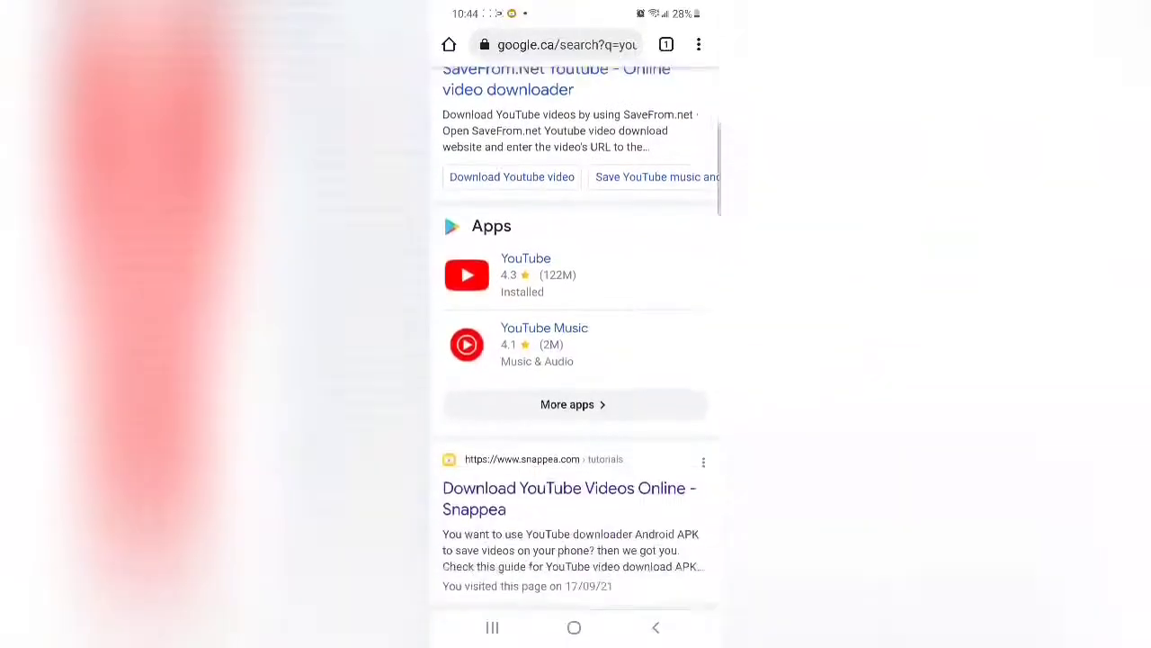
{"action": "left_click", "coordinate": [568, 497]}
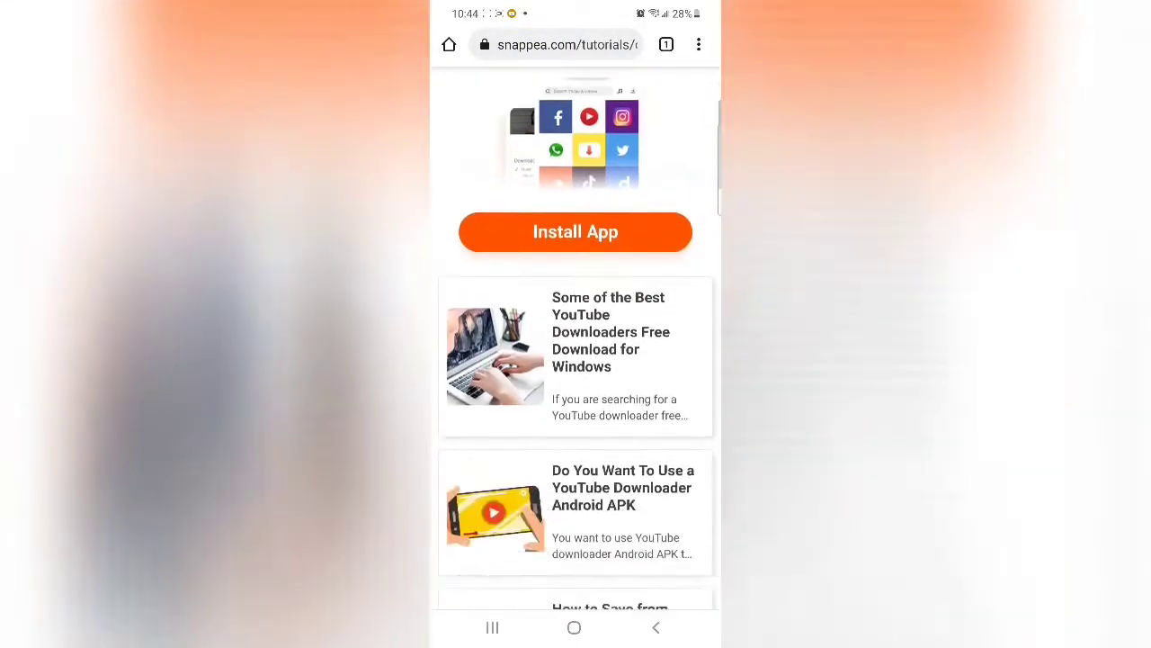
Step: Start the SnapTube installer download, confirming the 'Download file again?' prompt
{"action": "left_click", "coordinate": [576, 230]}
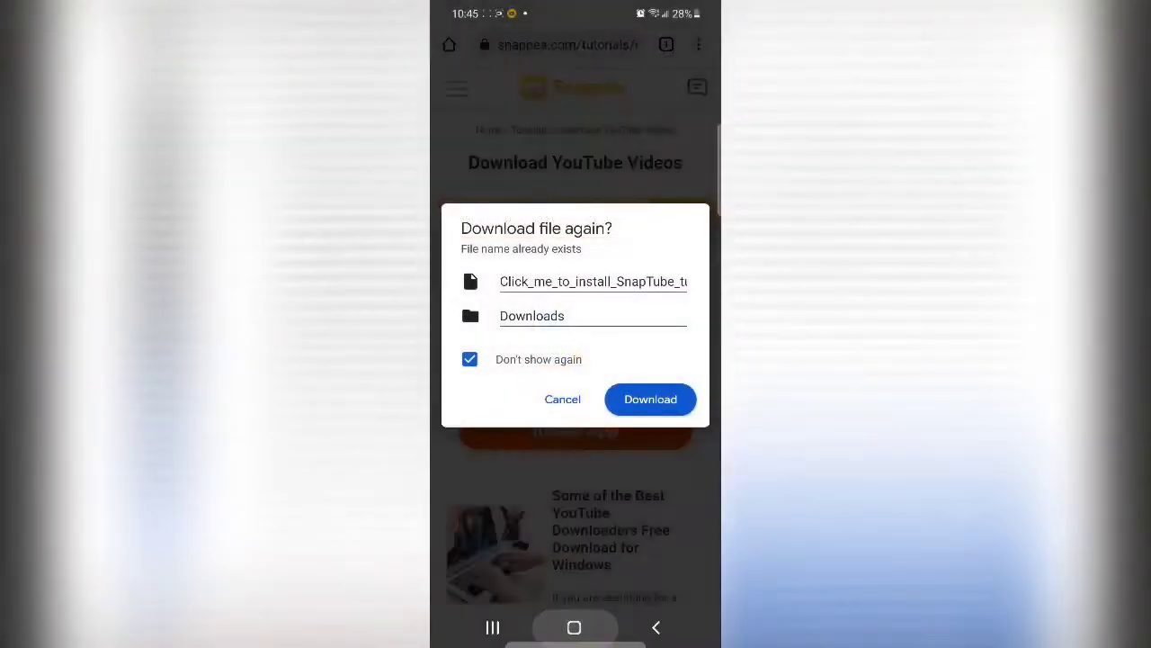
{"action": "left_click", "coordinate": [573, 626]}
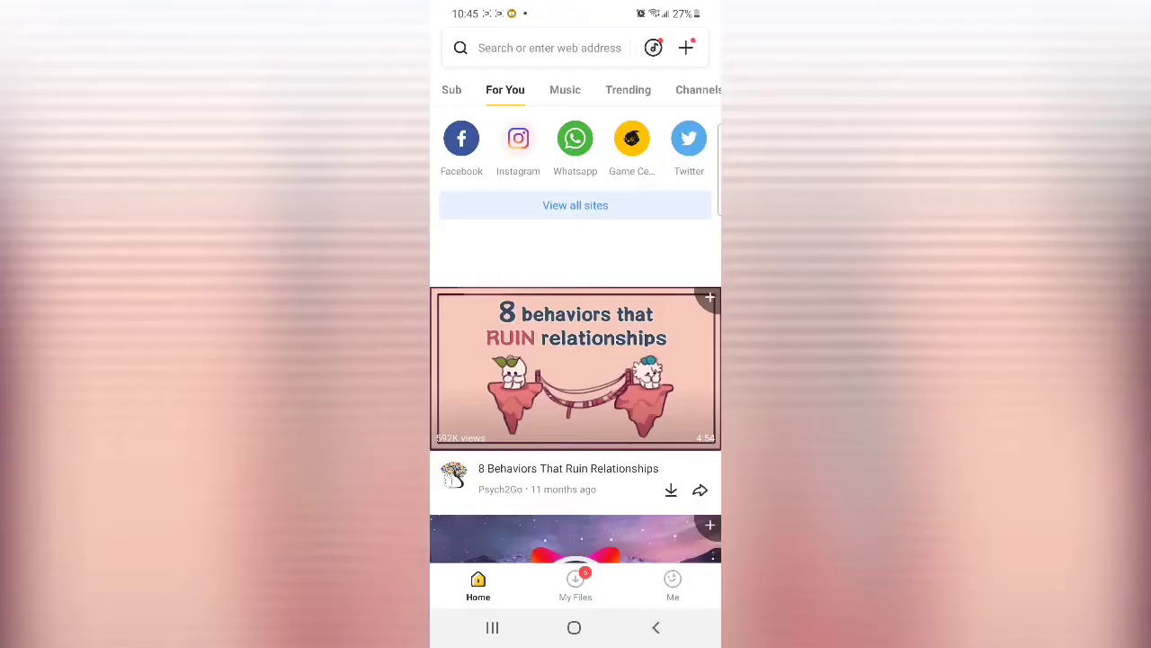
Step: Search Snaptube for 'off' and scroll to the Jake Scott - Off (Lyrics) results
{"action": "left_click", "coordinate": [549, 47]}
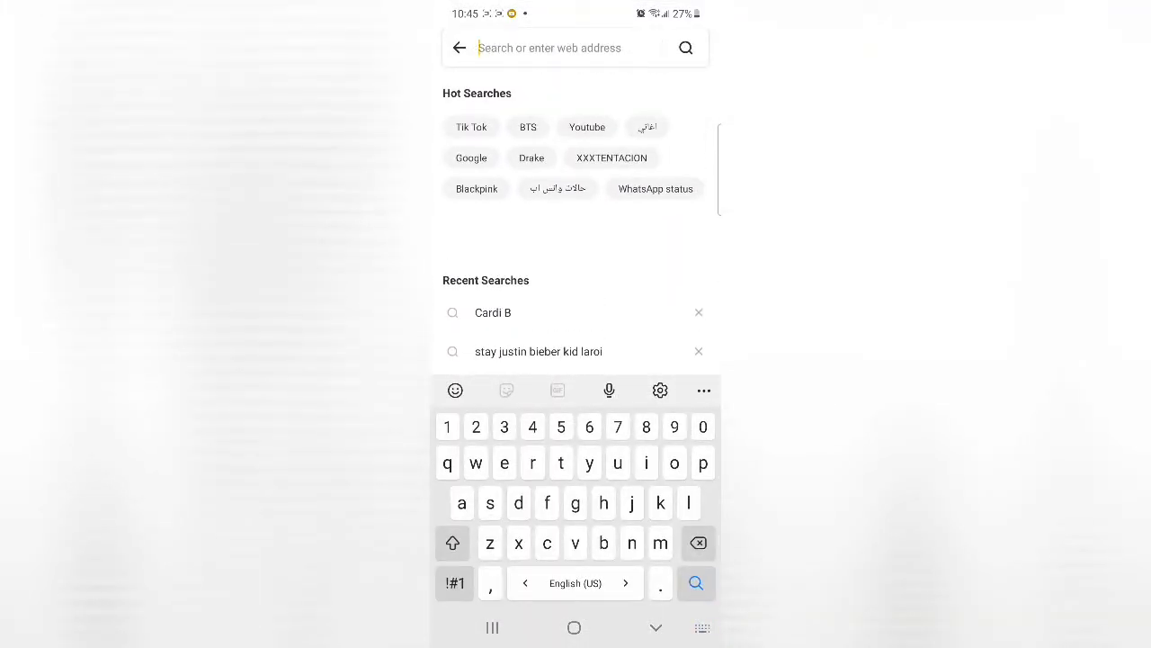
{"action": "type", "text": "off"}
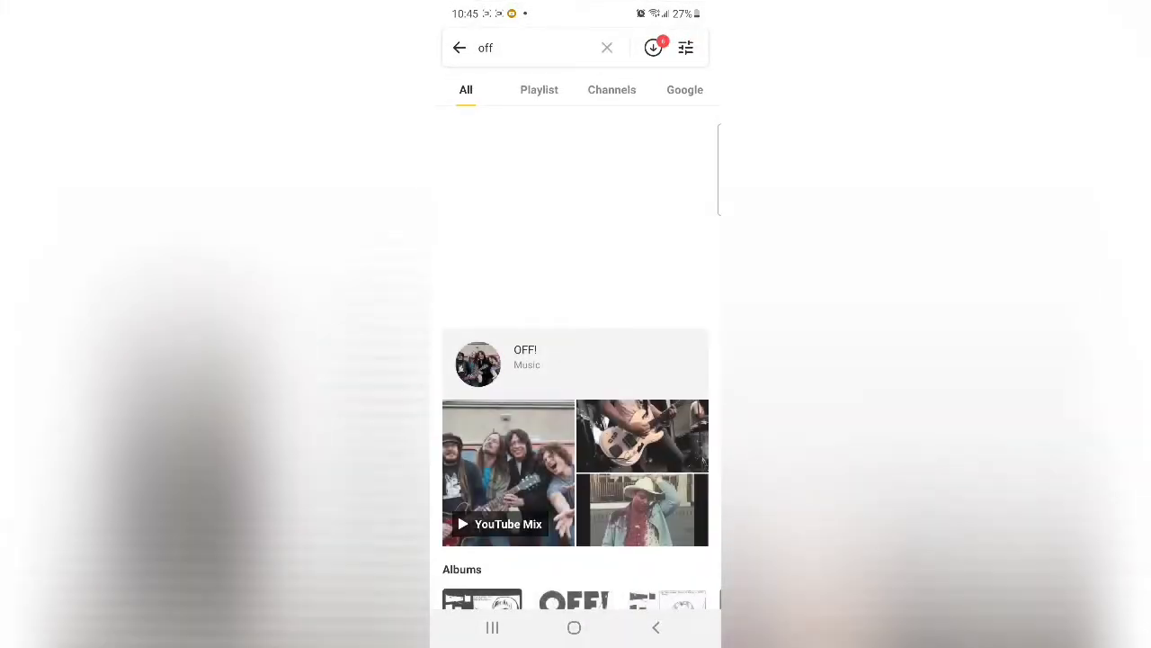
{"action": "scroll", "scroll_direction": "down", "scroll_amount": 3}
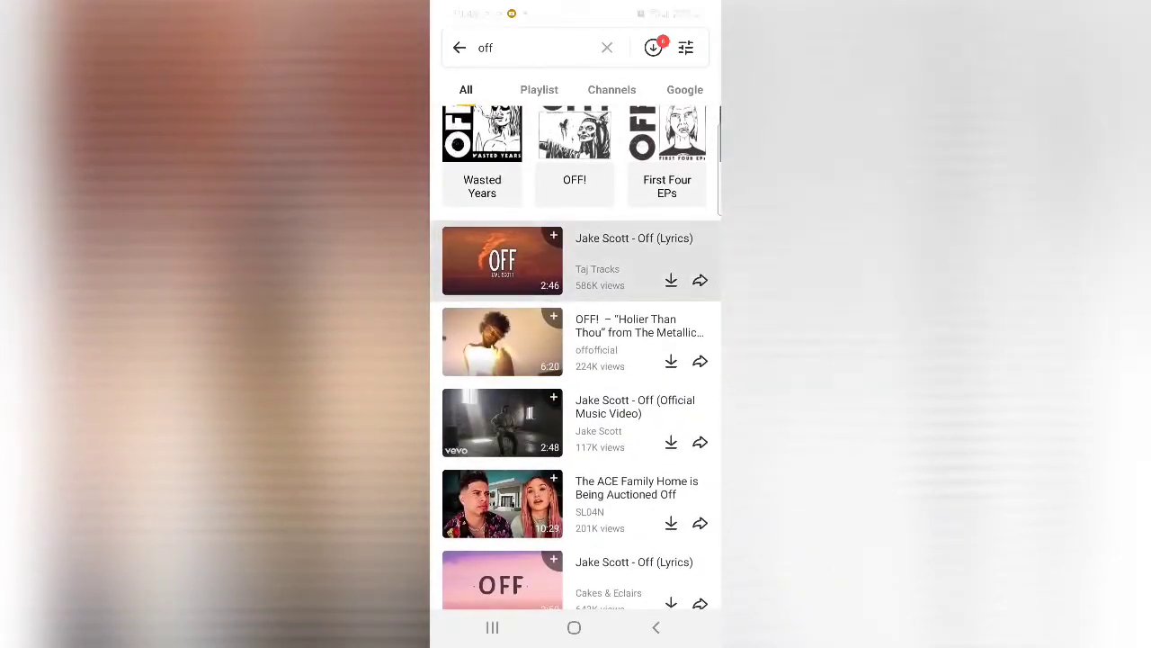
Step: Download Jake Scott - Off (Lyrics) as MP3 and check its progress in notifications
{"action": "left_click", "coordinate": [502, 261]}
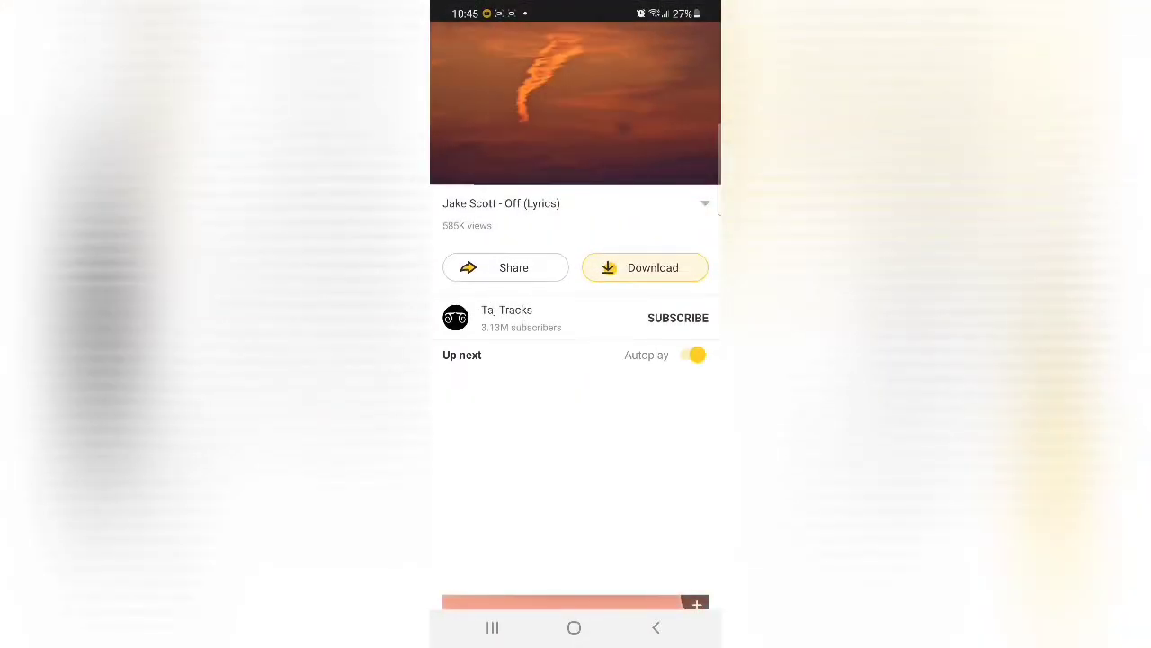
{"action": "left_click", "coordinate": [644, 266]}
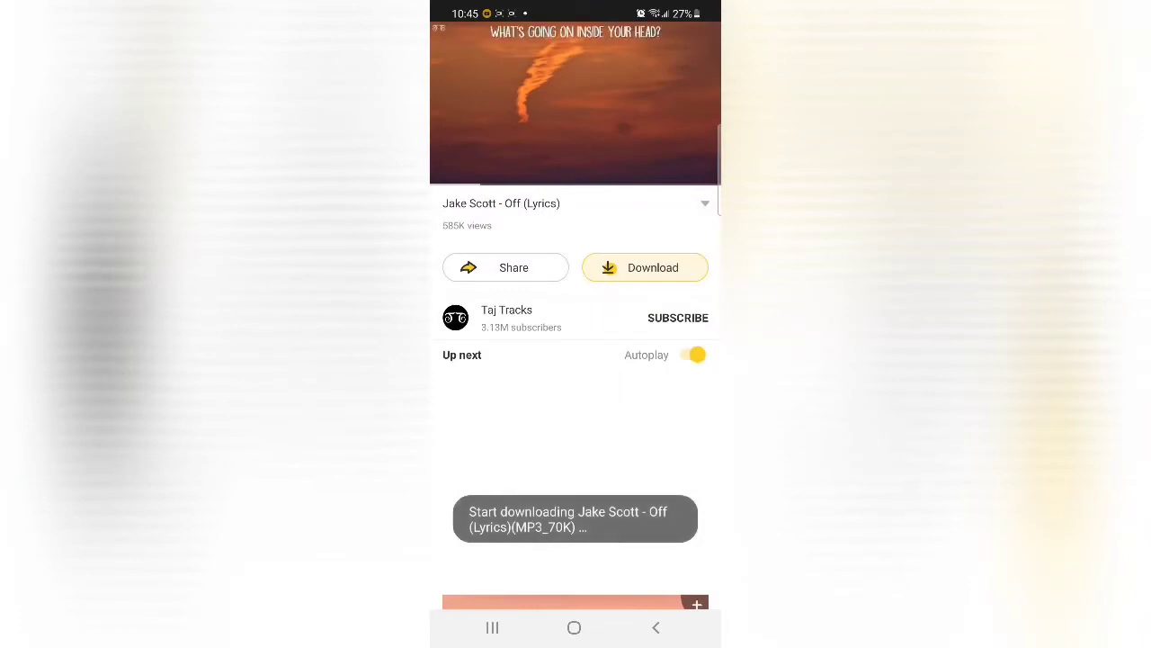
{"action": "left_click", "coordinate": [576, 99]}
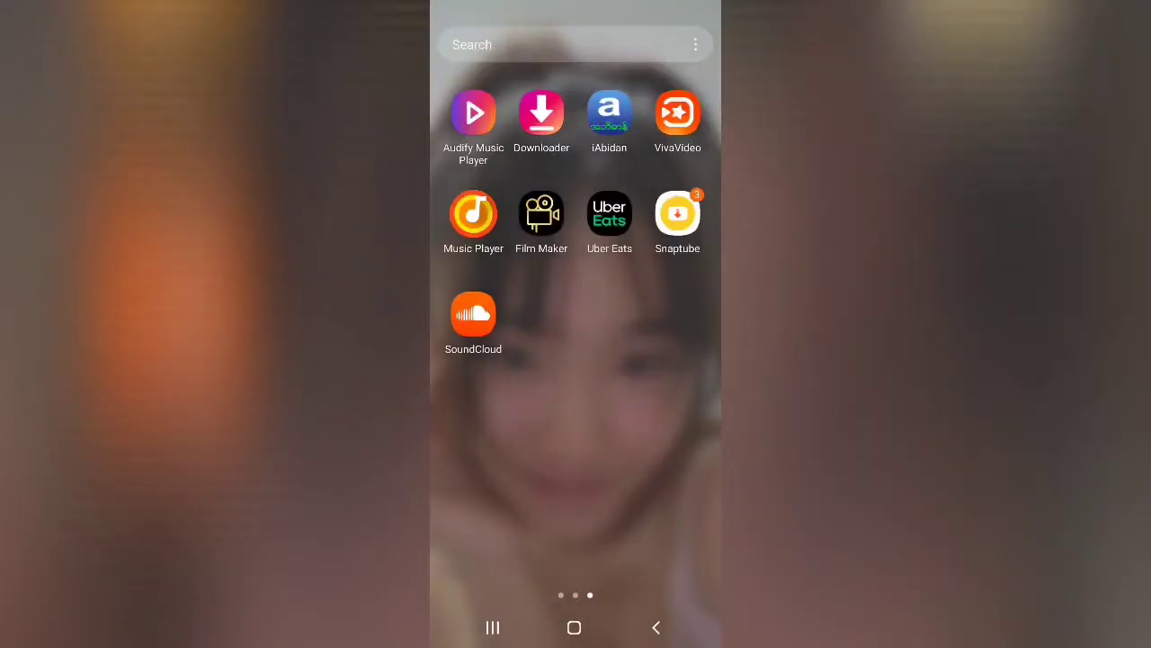
{"action": "left_click_drag", "start_coordinate": [576, 18], "coordinate": [576, 360]}
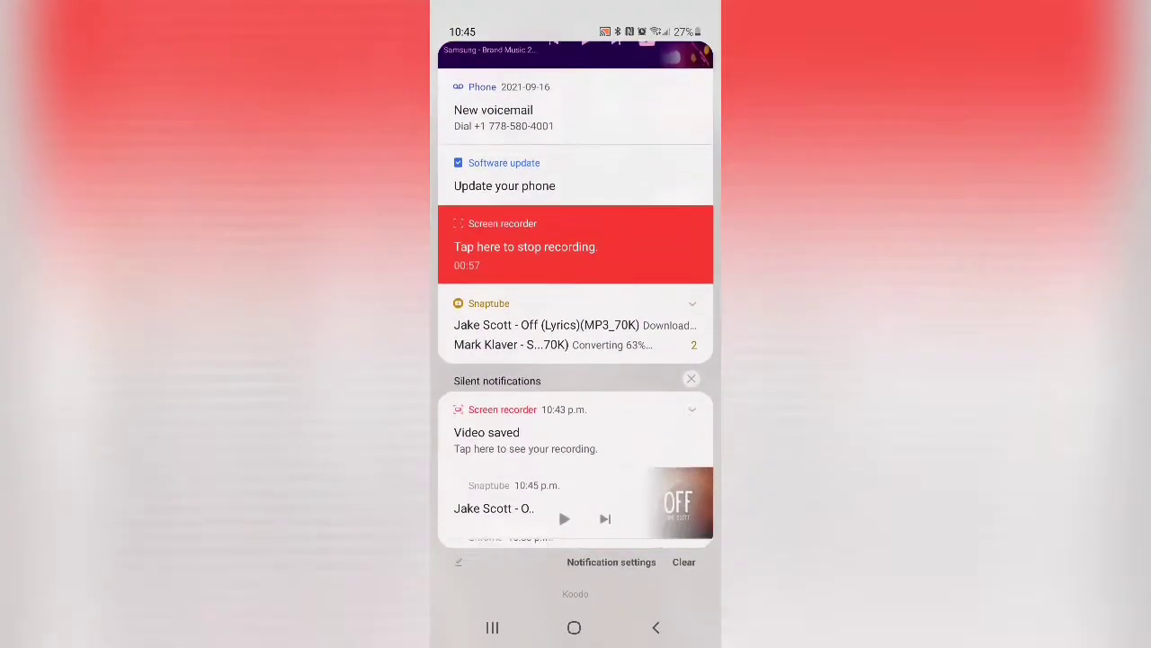
{"action": "scroll", "scroll_direction": "down", "scroll_amount": 3}
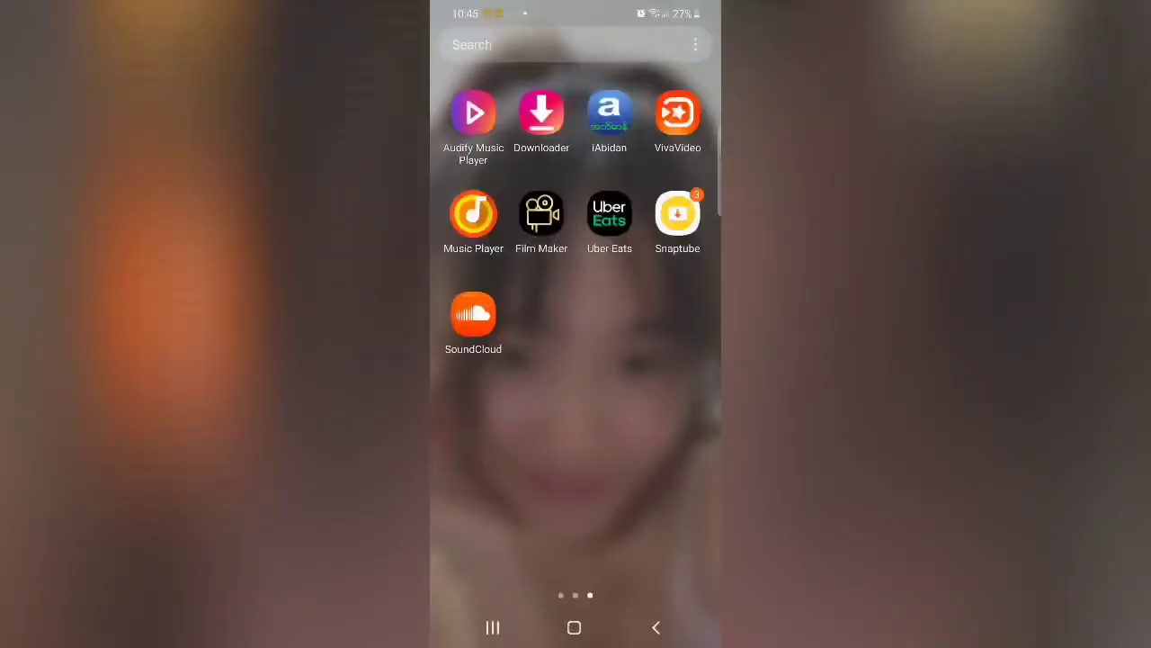
Step: Find the downloaded song in Music Player's Songs list
{"action": "left_click", "coordinate": [474, 214]}
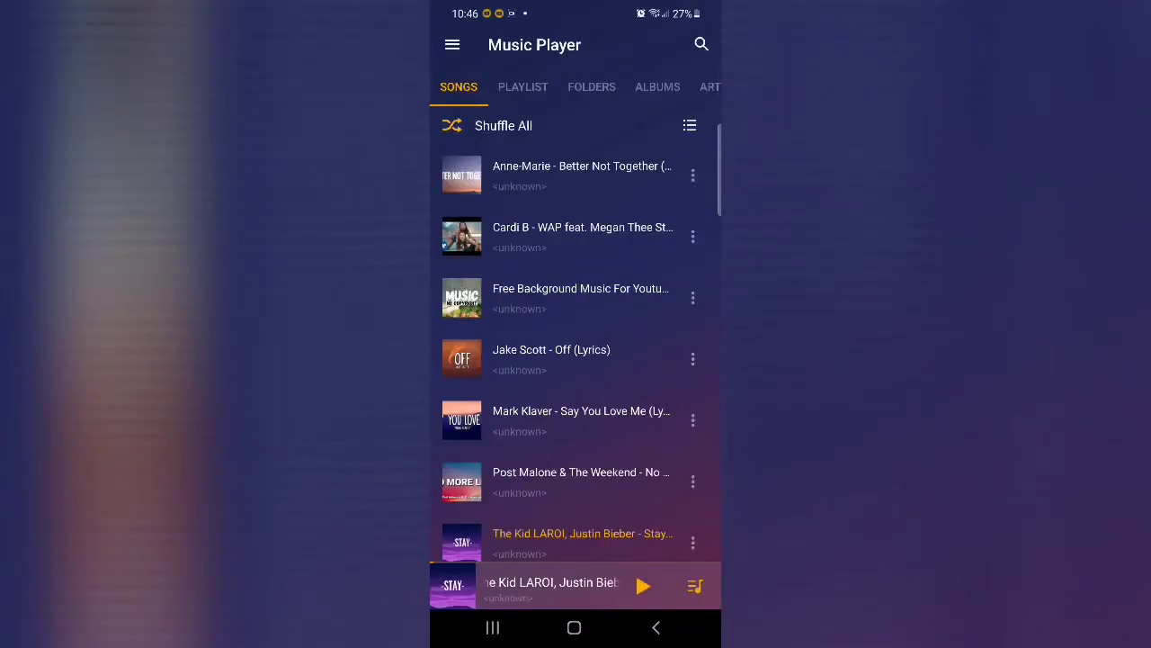
{"action": "scroll", "scroll_direction": "down", "scroll_amount": 3}
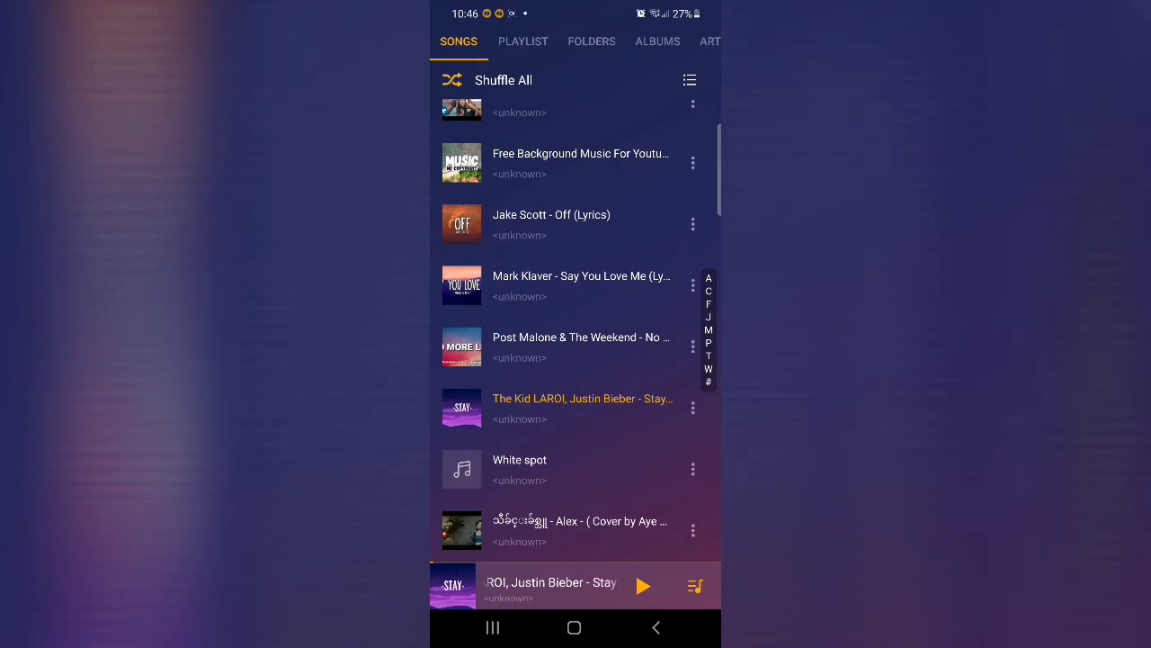